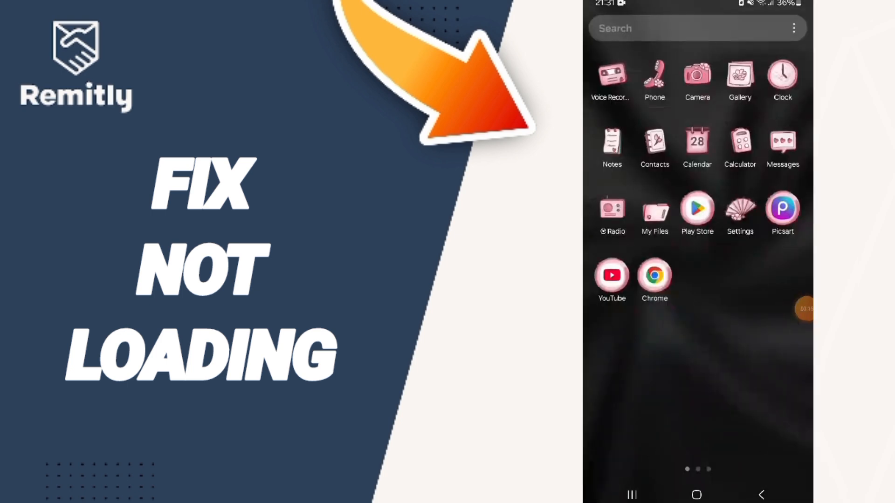
Launch the Settings app from the home screen
{"action": "left_click", "coordinate": [739, 210]}
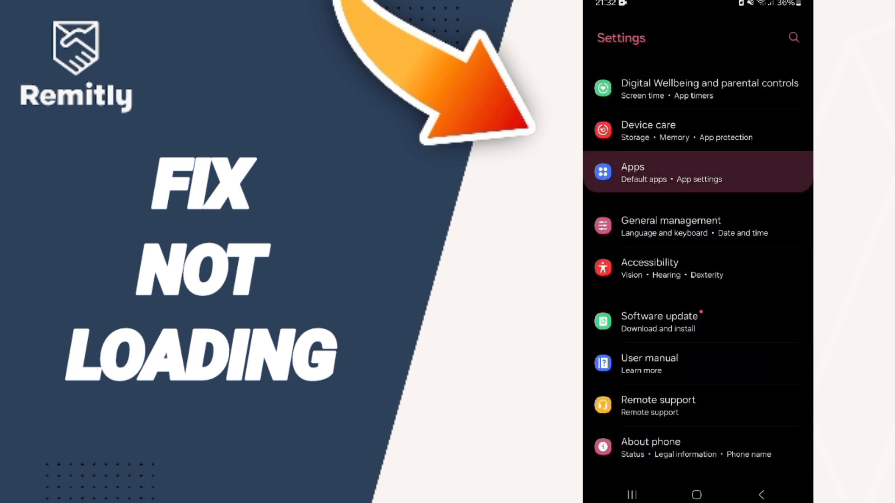
Open Apps and search 'remi' to filter the list to Remitly
{"action": "left_click", "coordinate": [697, 173]}
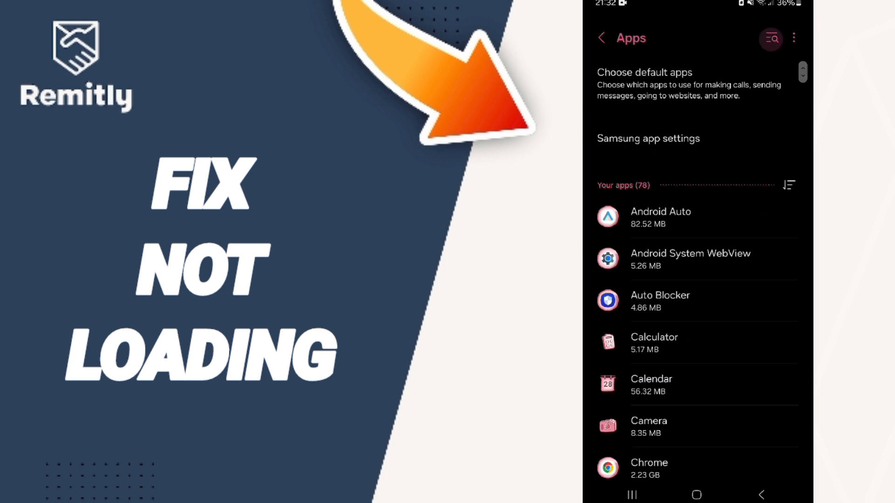
{"action": "type", "text": "remit"}
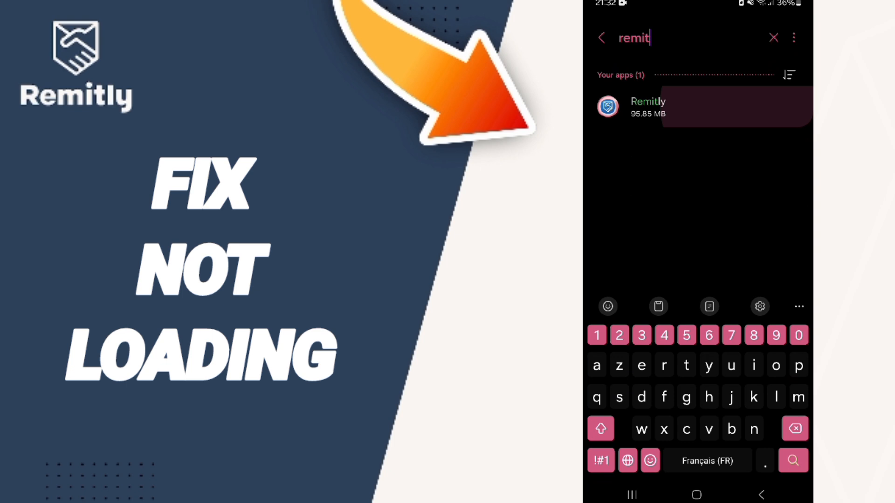
Open Remitly's Storage page and tap Clear data to show the deletion prompt
{"action": "left_click", "coordinate": [647, 106]}
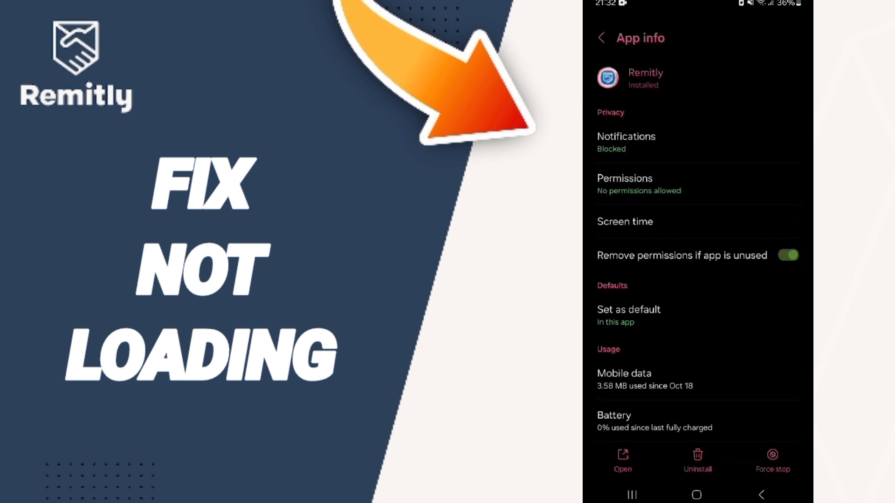
{"action": "left_click", "coordinate": [773, 460]}
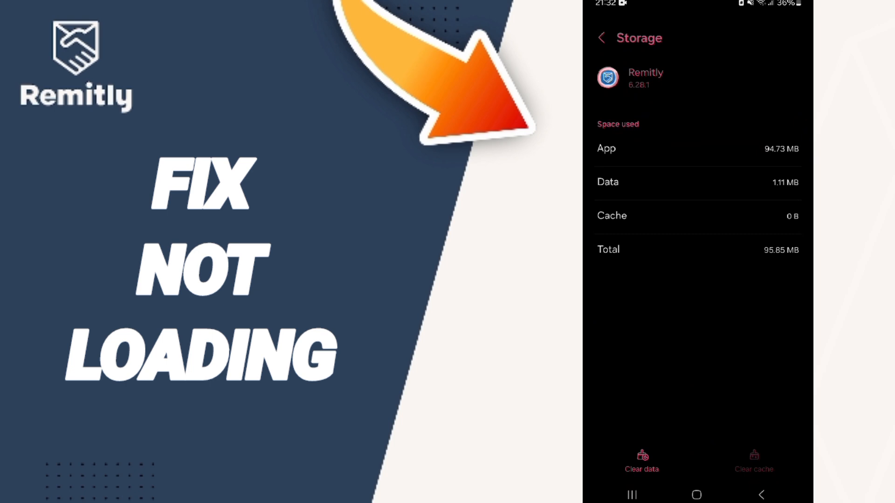
{"action": "left_click", "coordinate": [641, 460]}
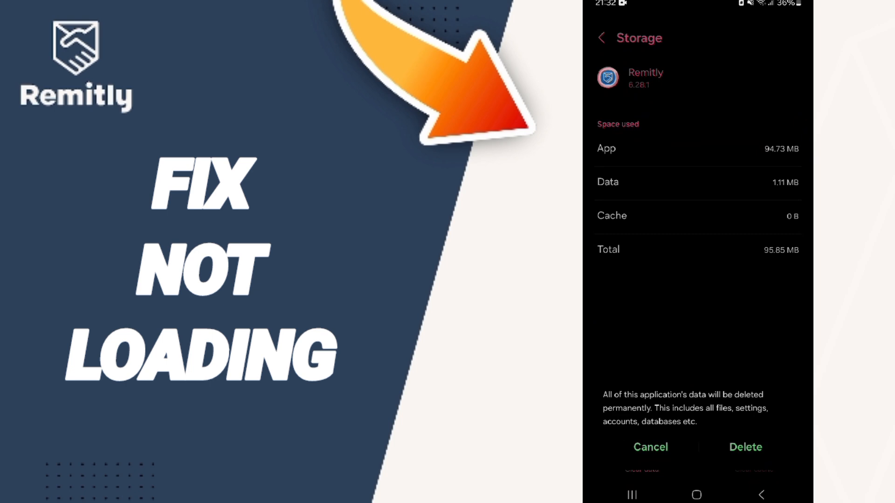